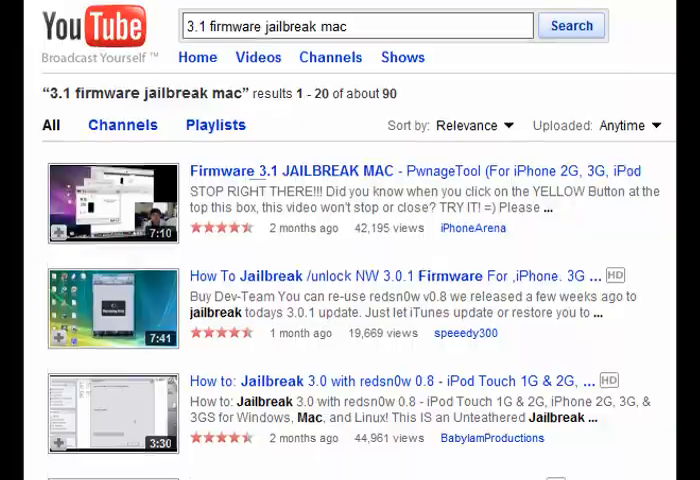
scroll("down", 3)
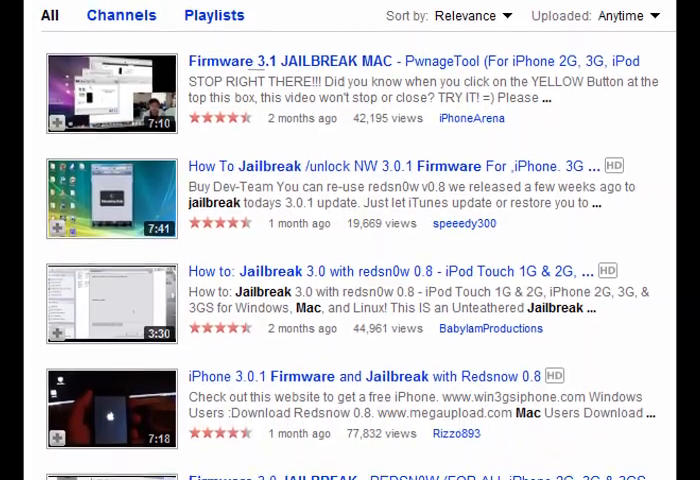
scroll("down", 3)
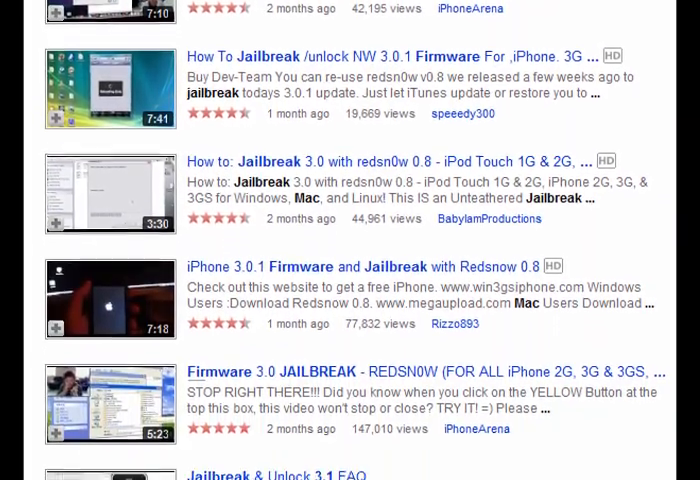
scroll("down", 3)
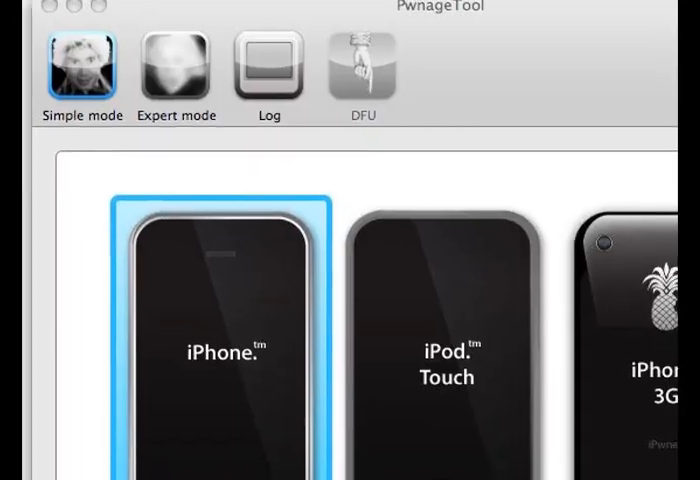
scroll("down", 3)
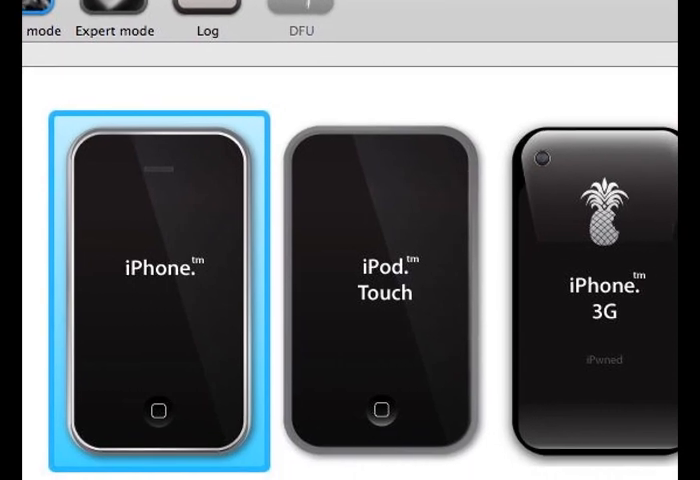